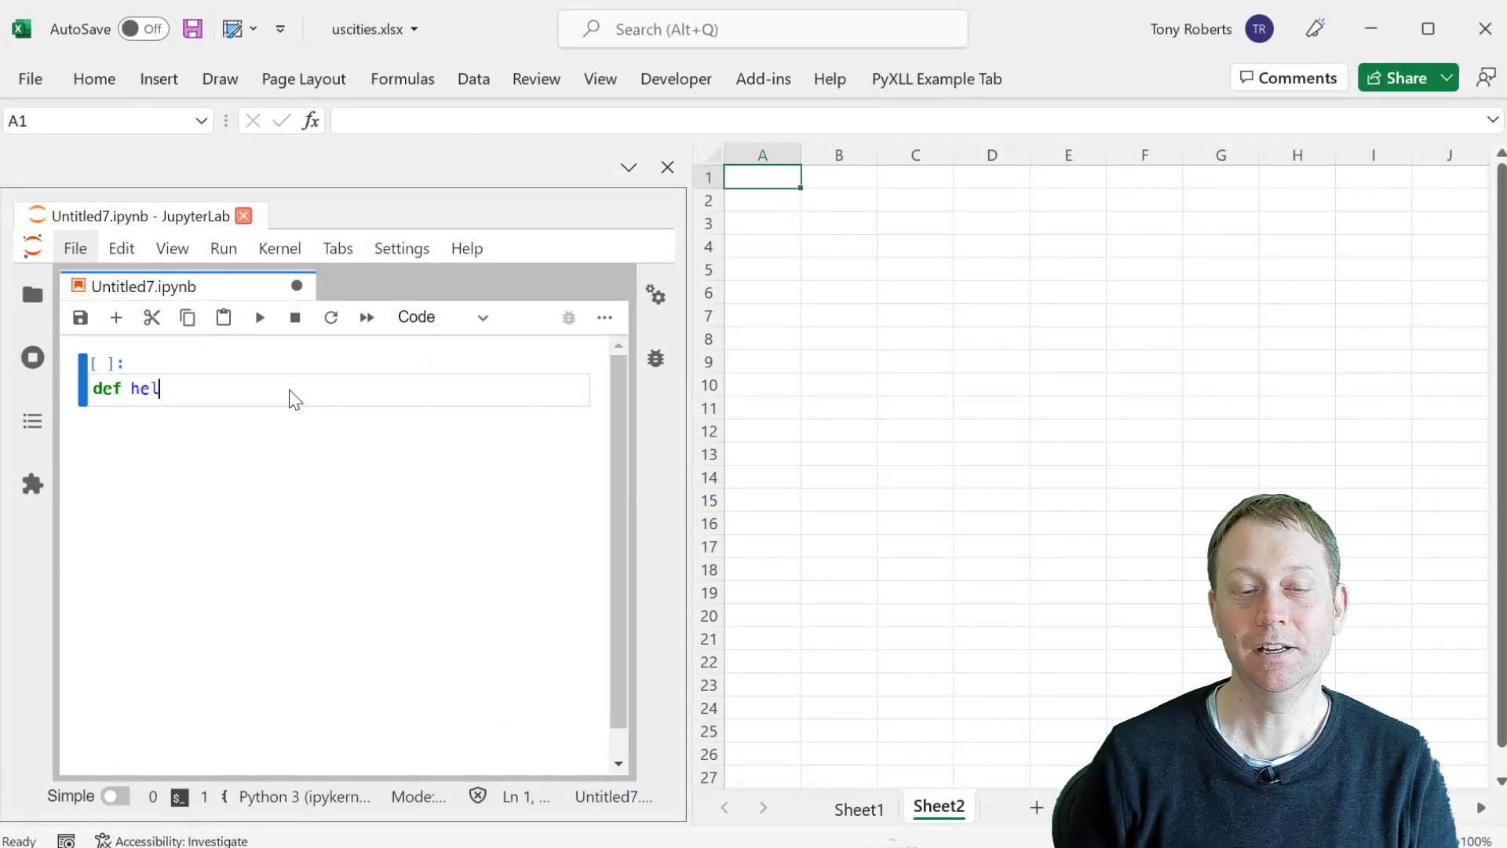
{"action": "type", "text": "lo():"}
{"action": "type", "text": "return \"Hello from"}
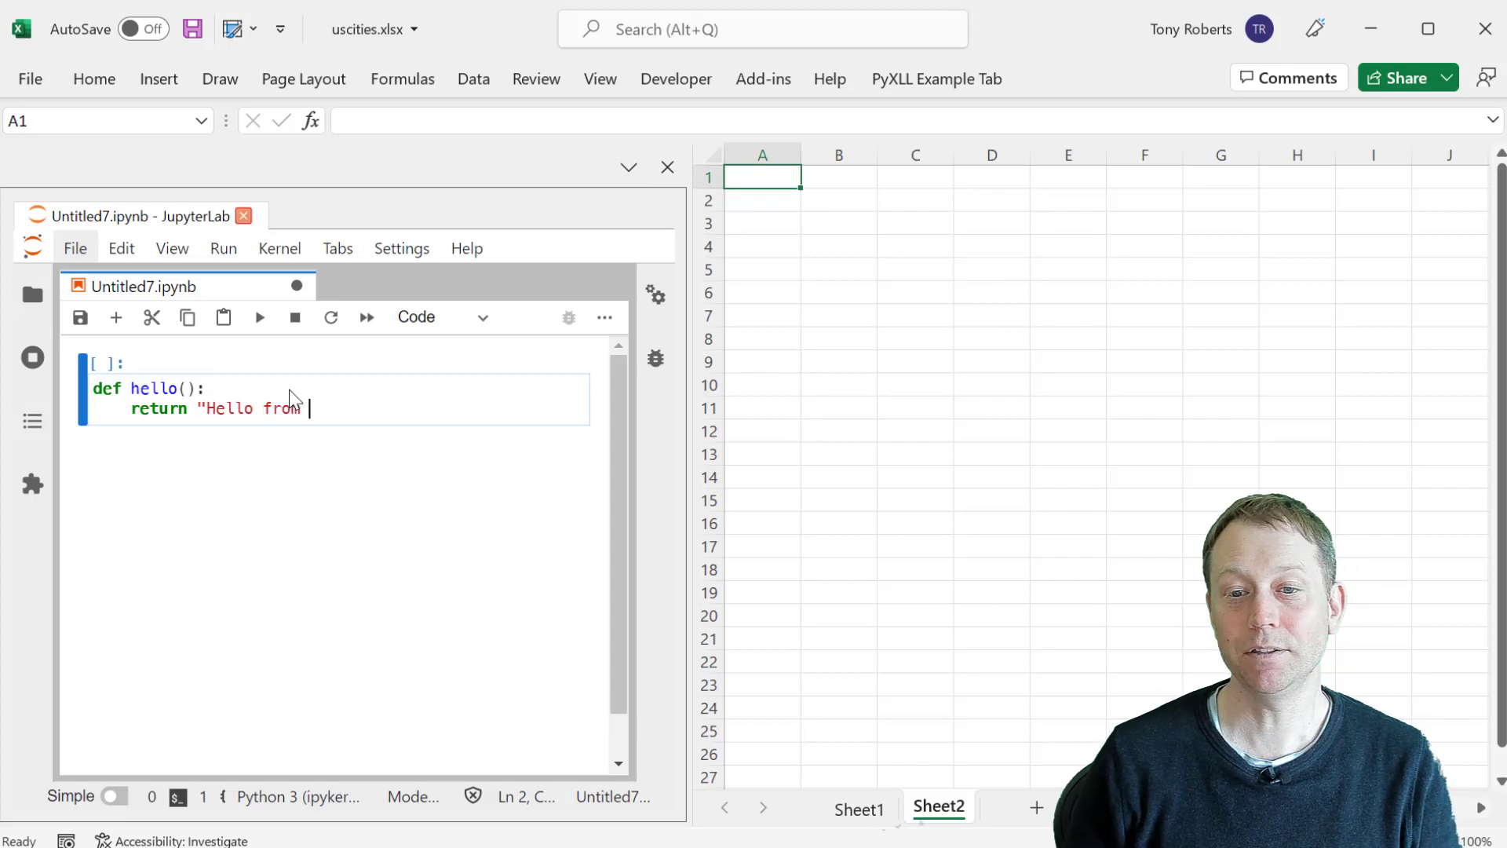
{"action": "type", "text": "Python!\""}
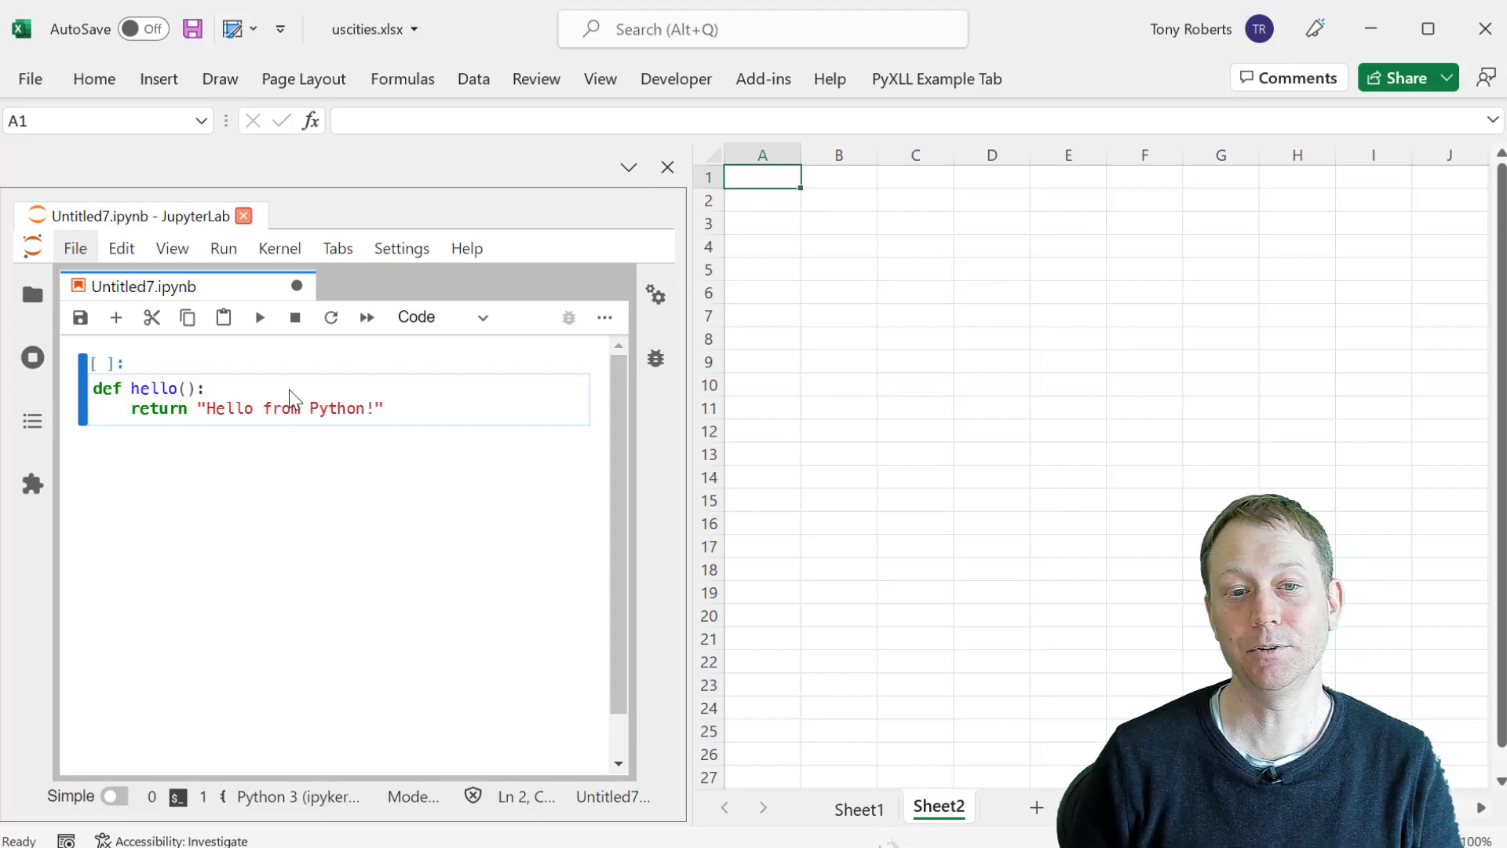
{"action": "type", "text": "@xl_func"}
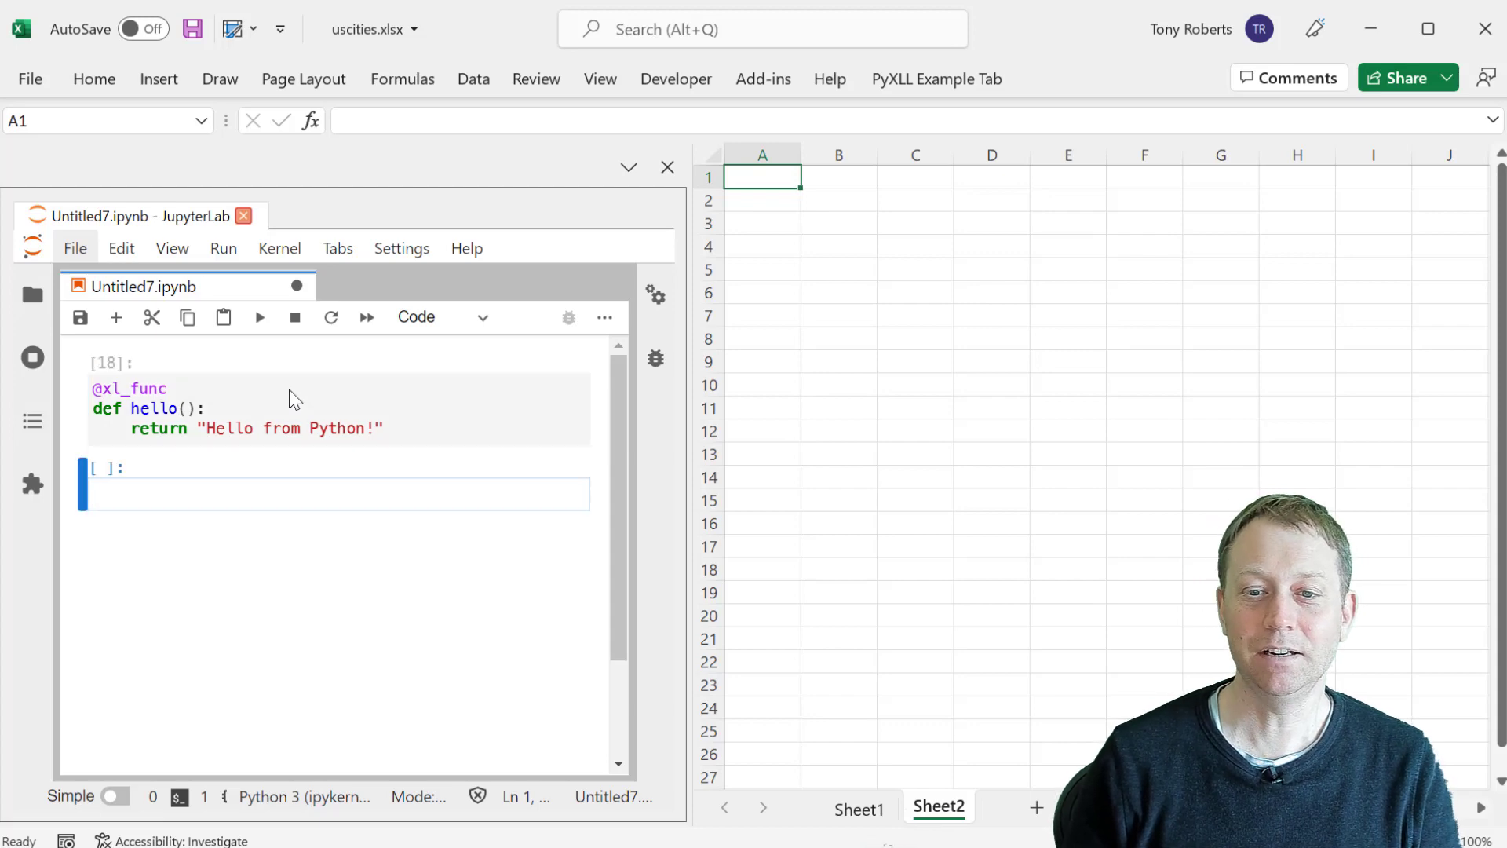
{"action": "left_click", "coordinate": [838, 222]}
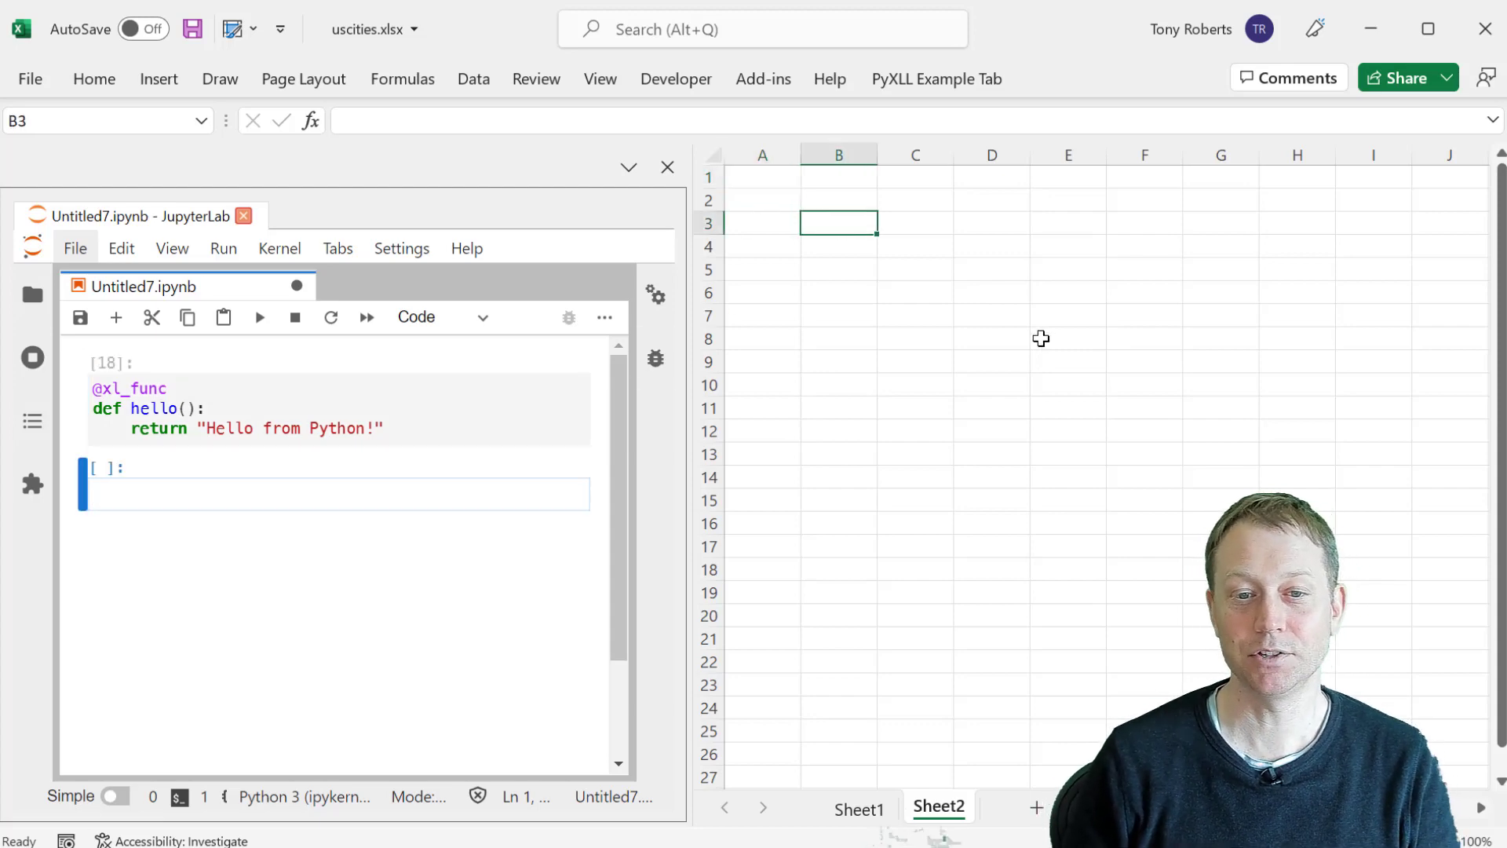
{"action": "type", "text": "=hello()"}
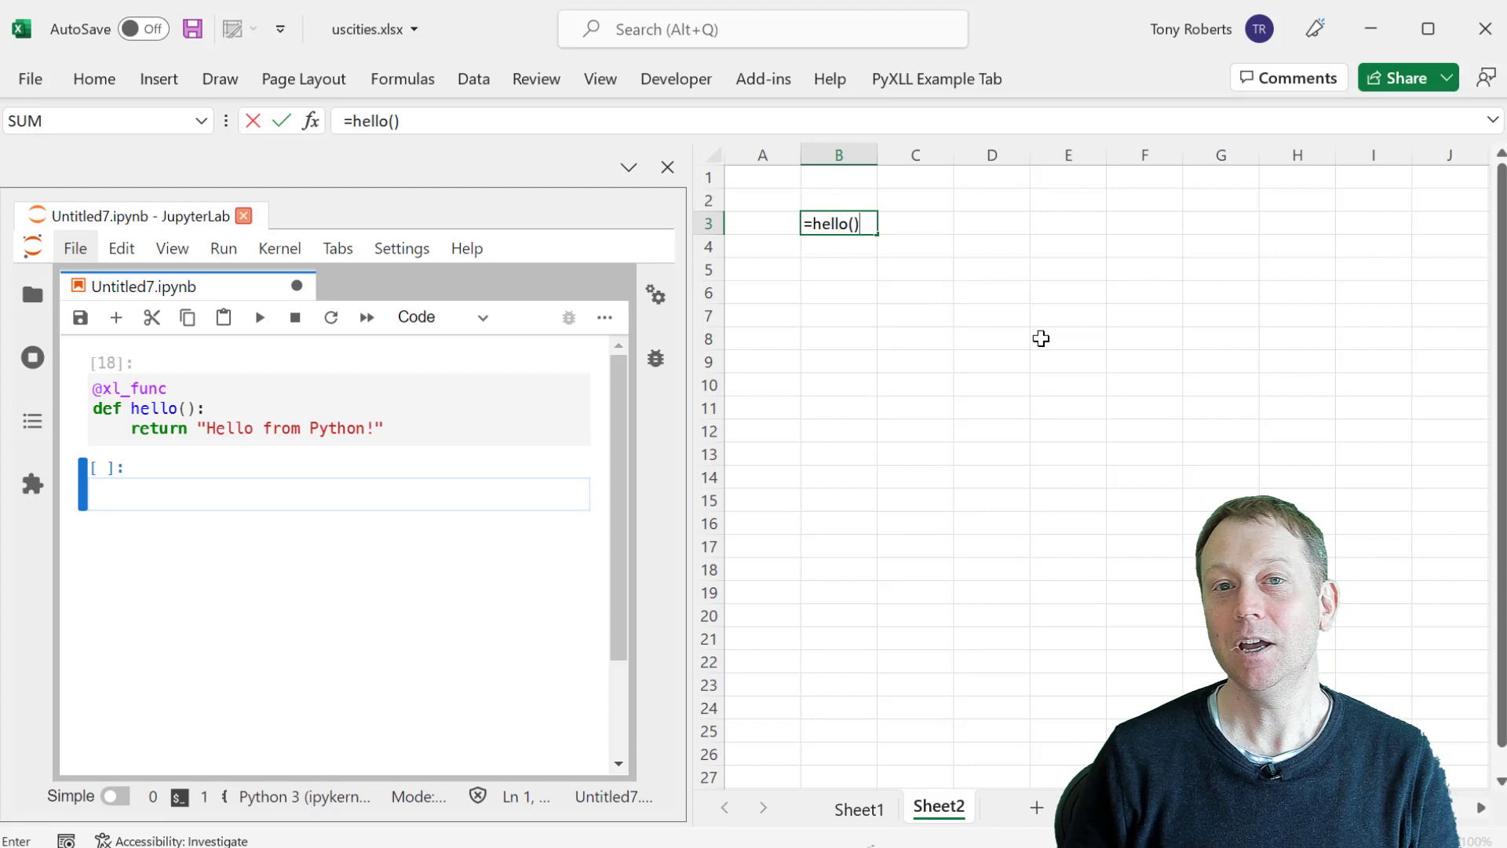
{"action": "key", "text": "enter"}
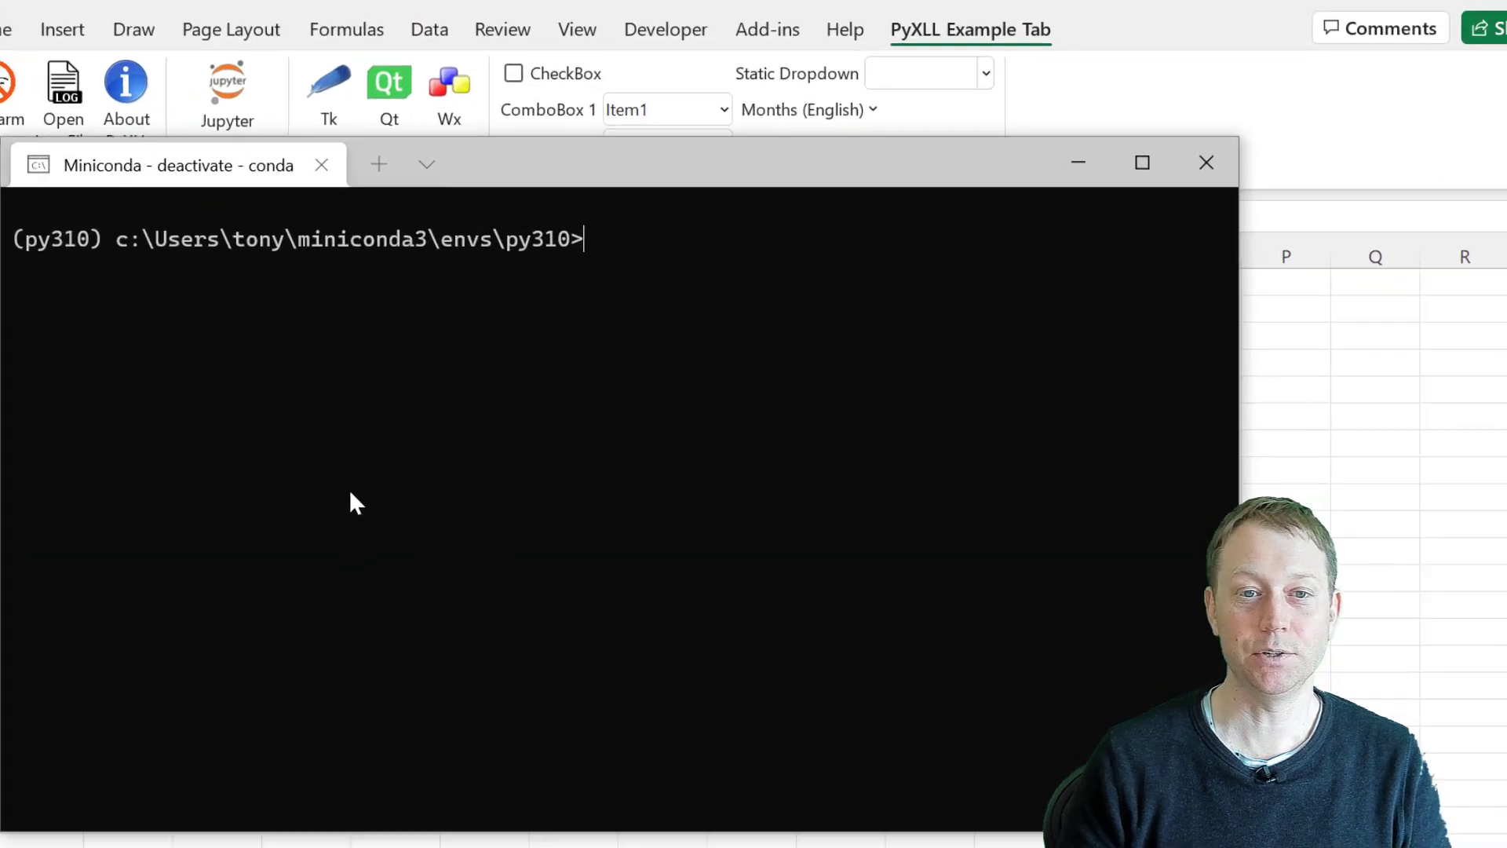
Type 'pip install --upgrade pyxll-jupyter' at the Miniconda prompt
{"action": "type", "text": "pip install --u"}
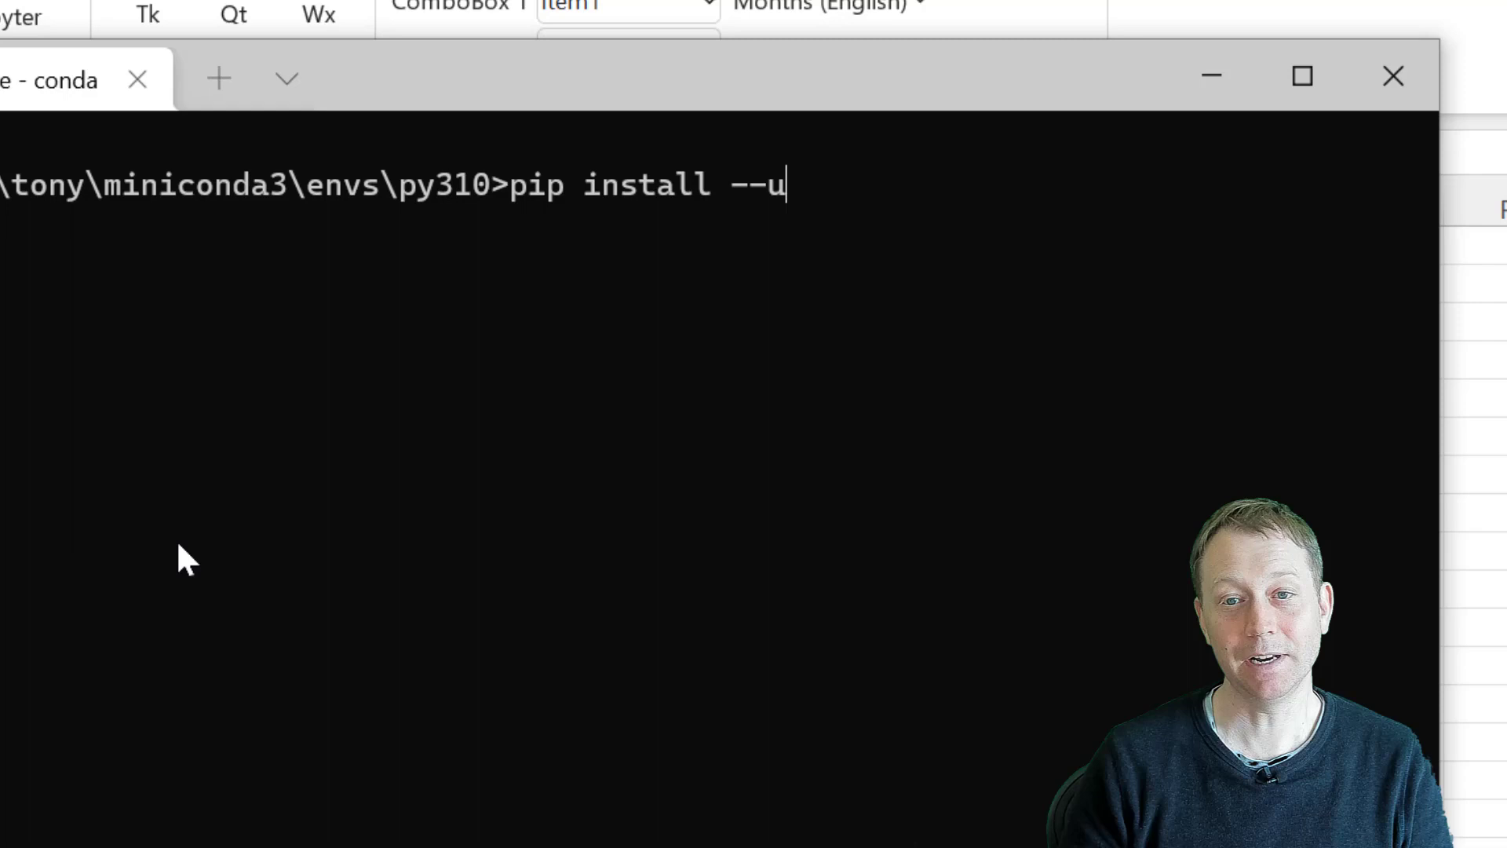
{"action": "type", "text": "pgrade pyxll"}
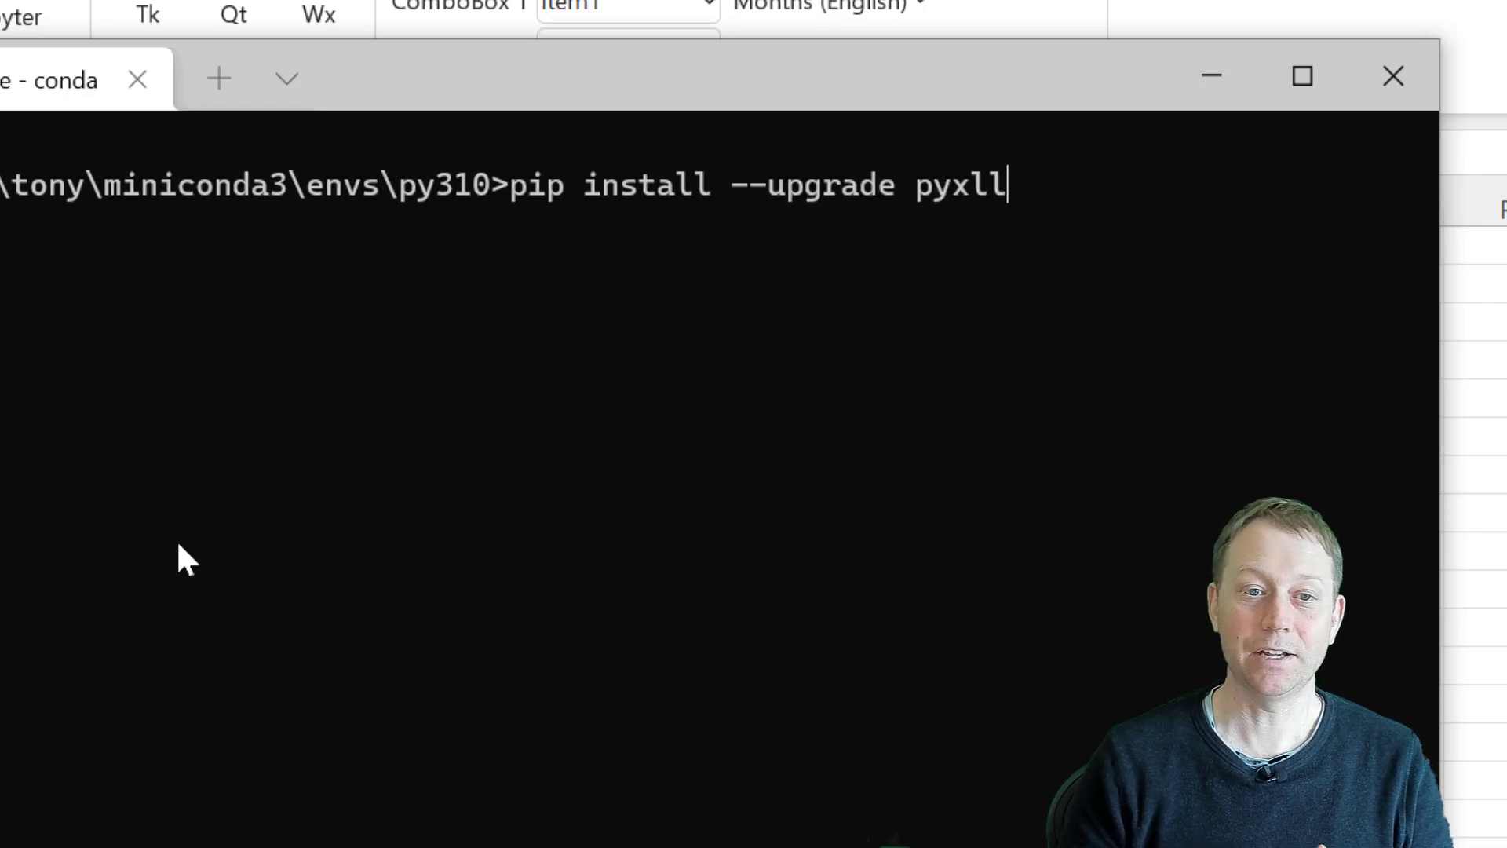
{"action": "type", "text": "-jupyter"}
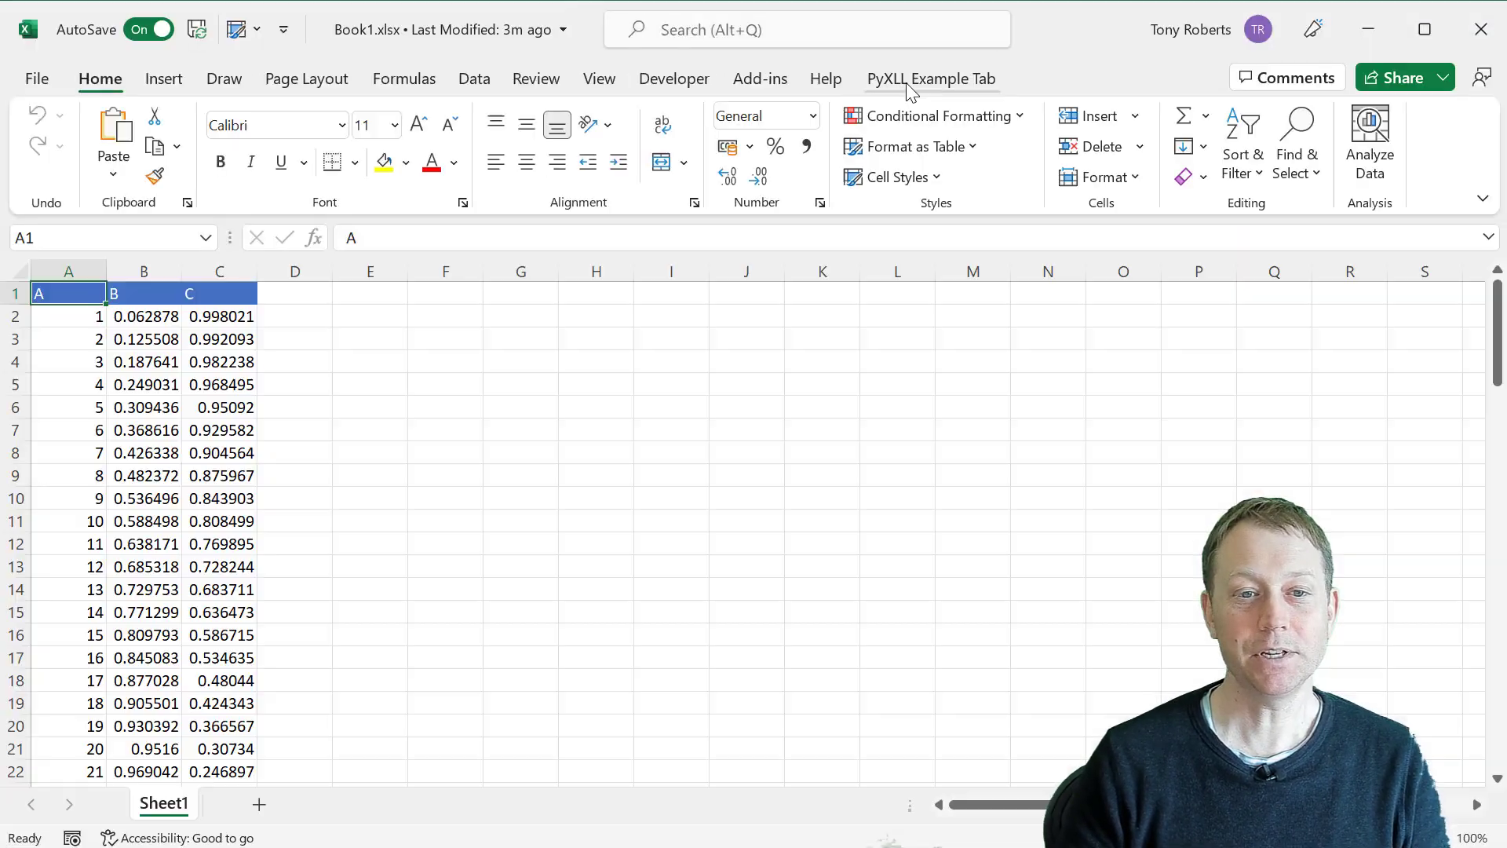
Run %xl_plot df.plot() from the PyXLL Jupyter panel and select the resulting chart
{"action": "left_click", "coordinate": [930, 77]}
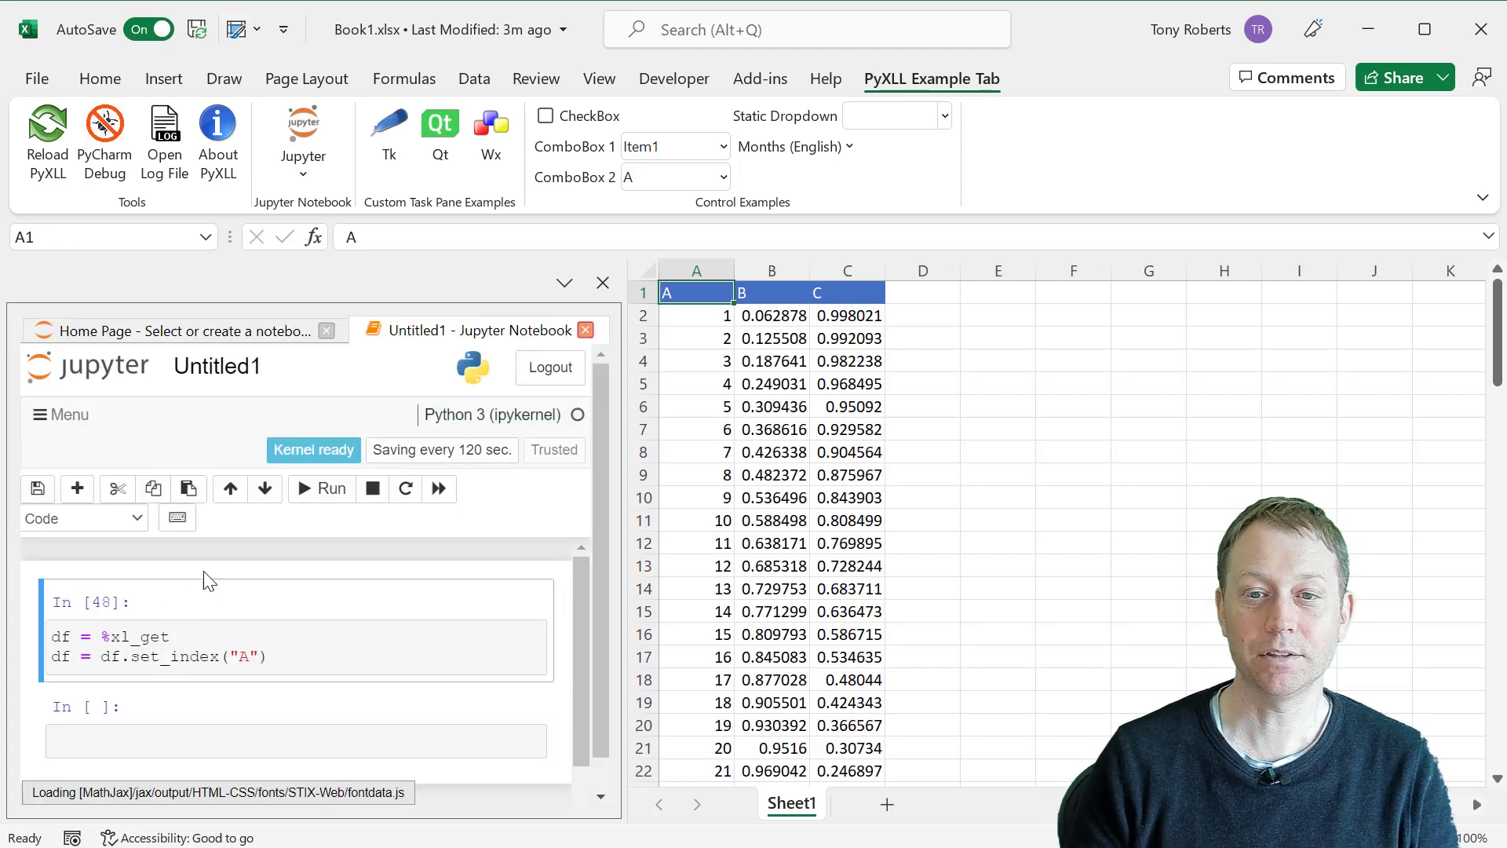
{"action": "type", "text": "%xl_pl"}
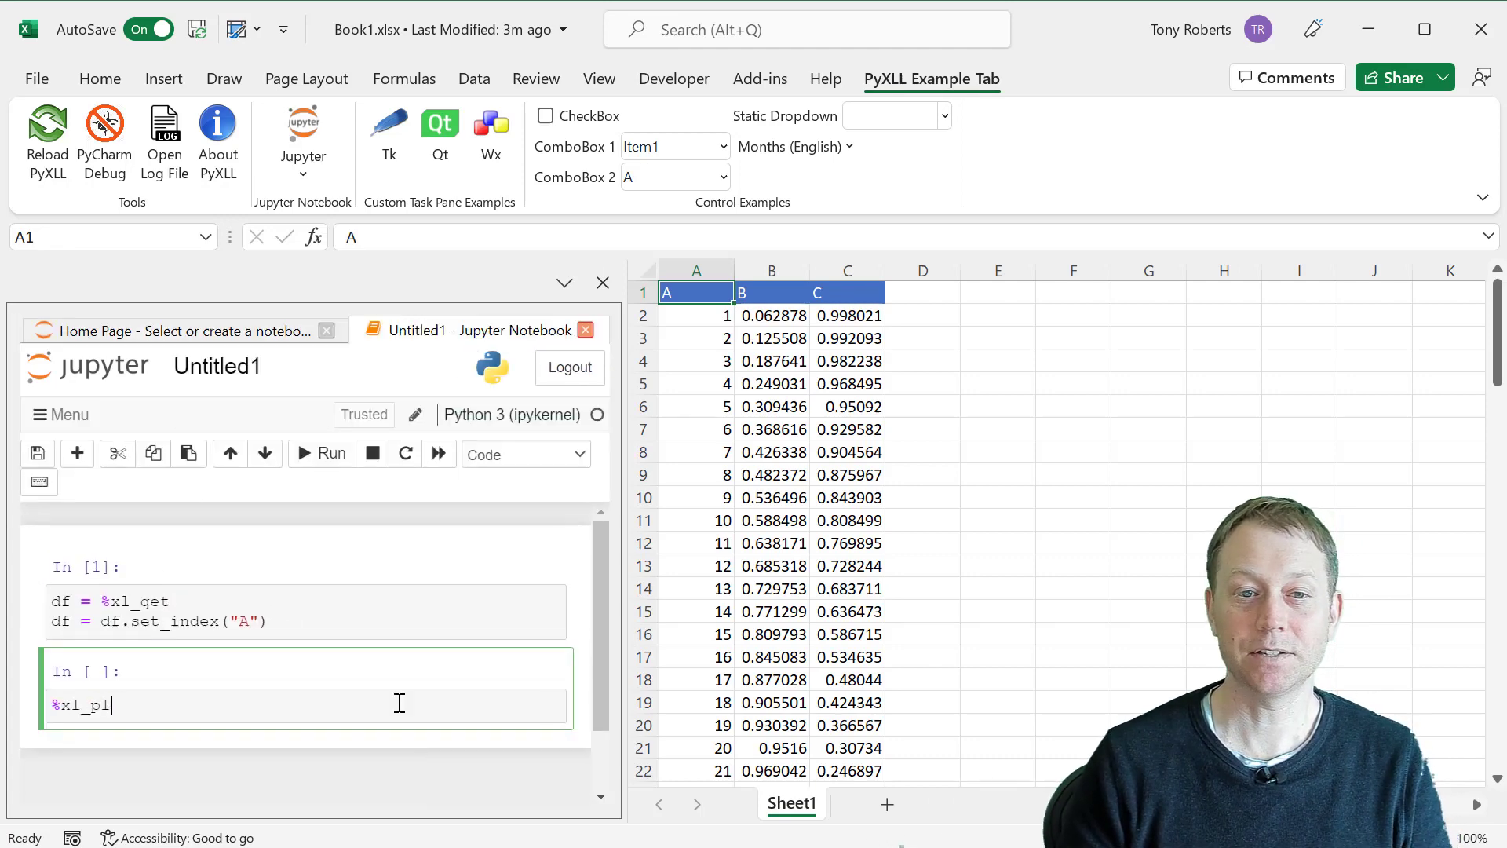
{"action": "type", "text": "ot df.plot("}
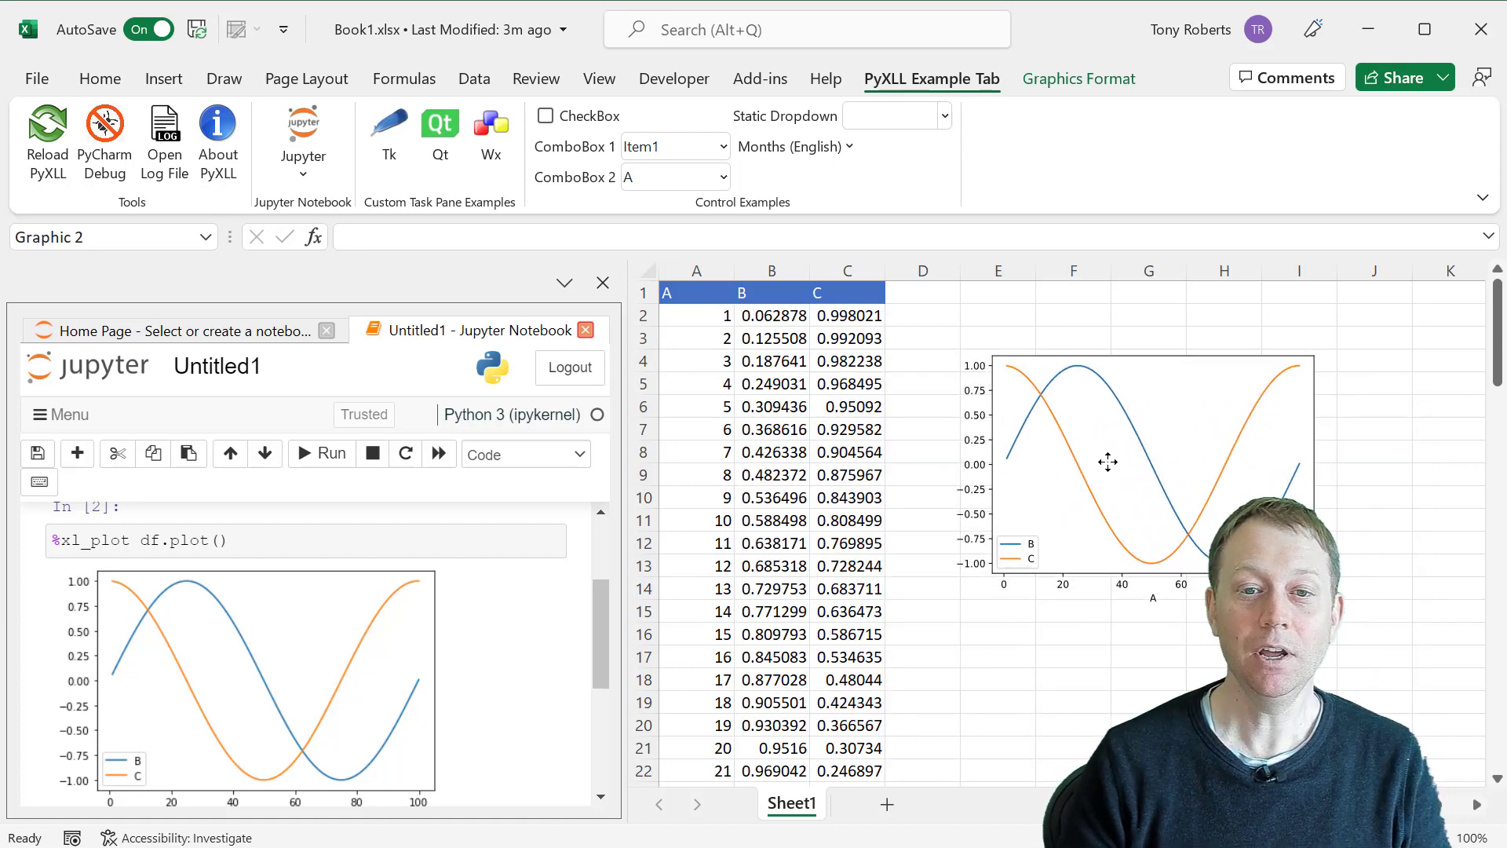
{"action": "left_click", "coordinate": [1108, 462]}
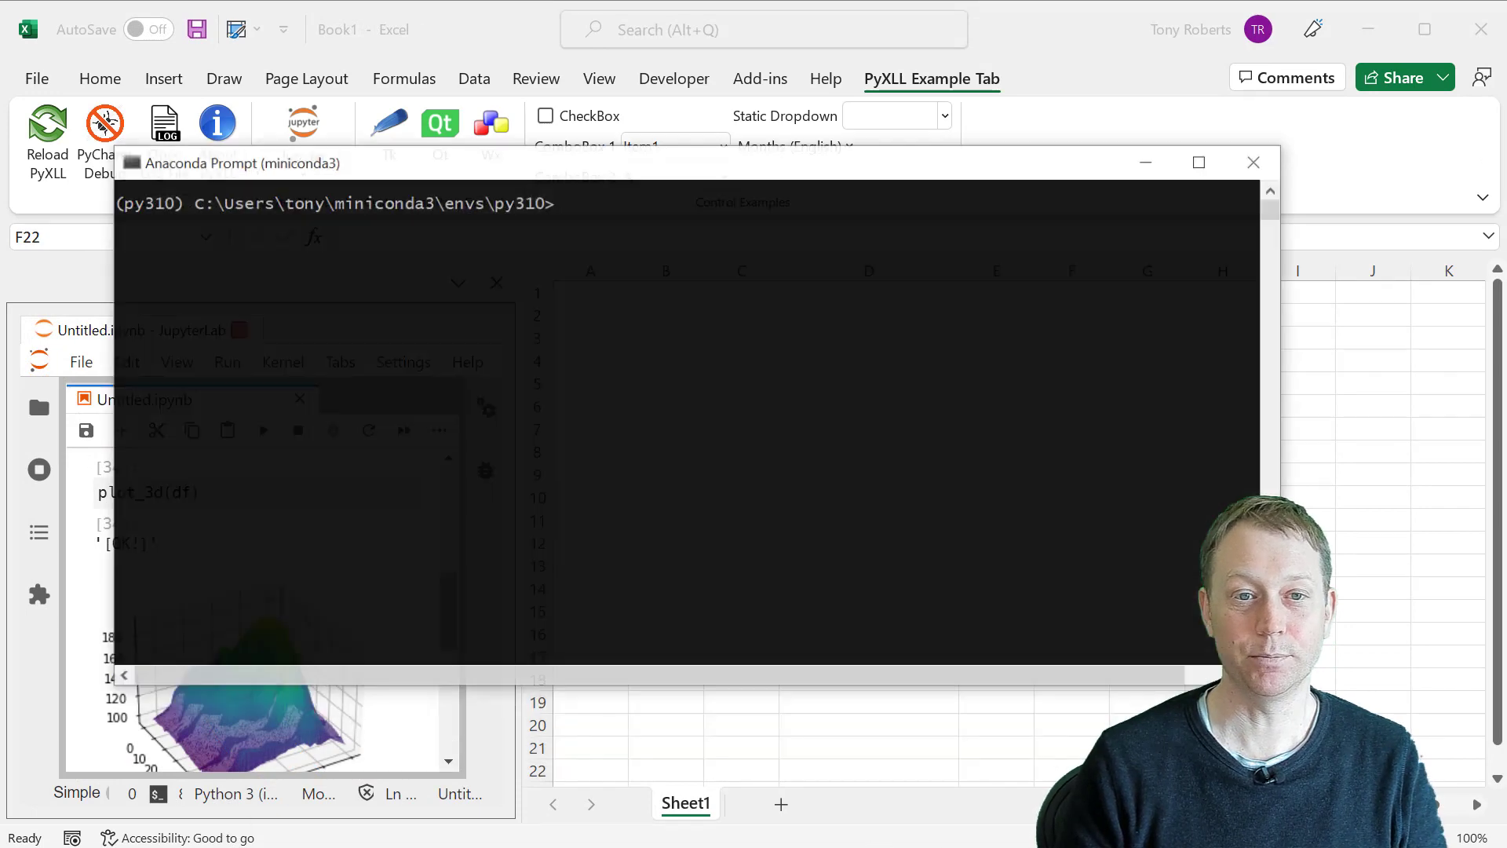
Type 'pip install --upgrade --pre jupyterlab' in the Anaconda Prompt
{"action": "type", "text": "pip"}
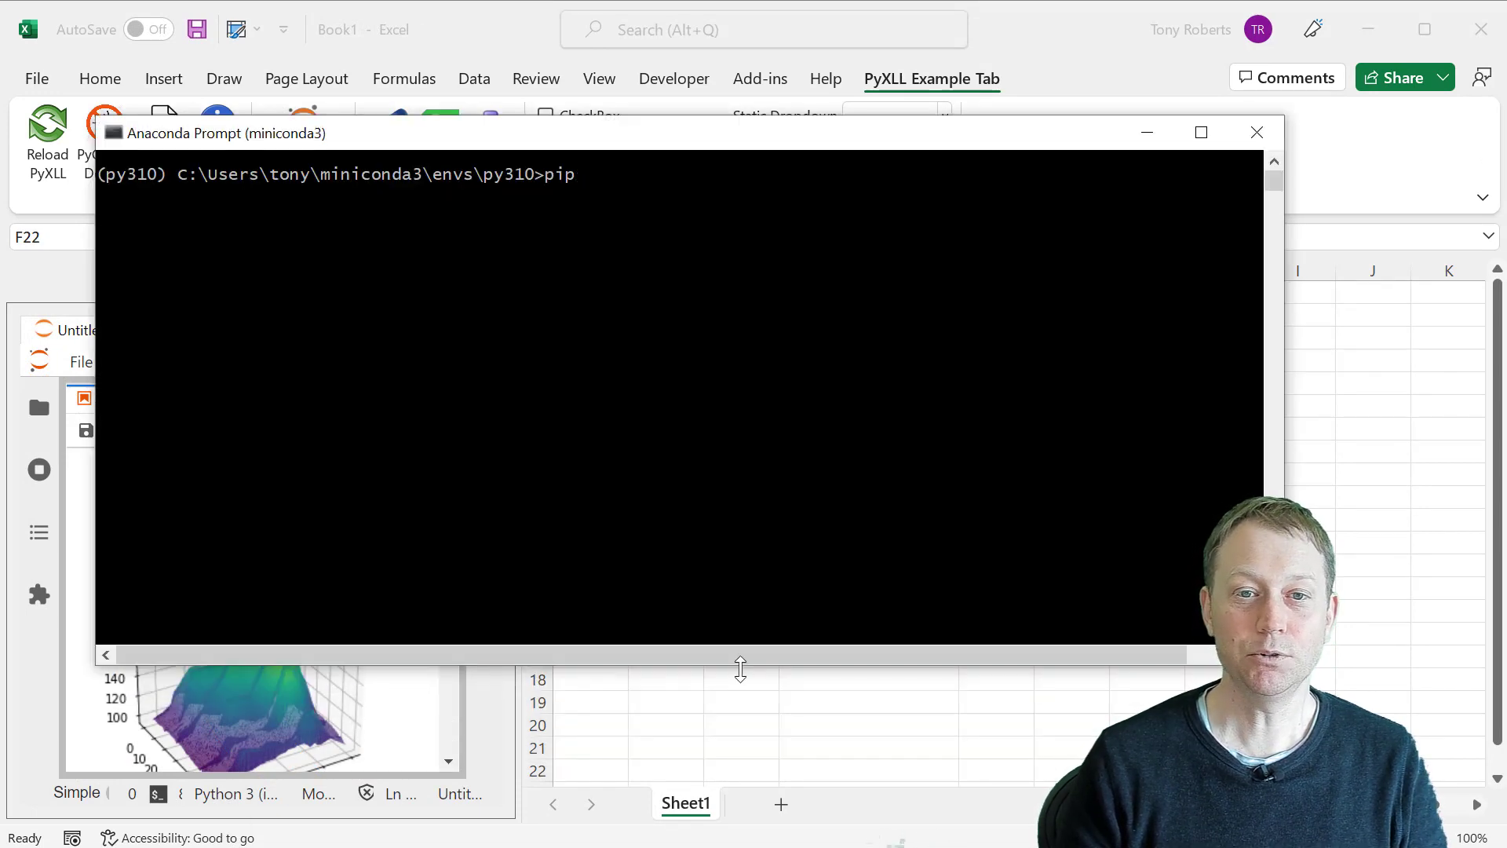
{"action": "type", "text": "install --upgrade --pre"}
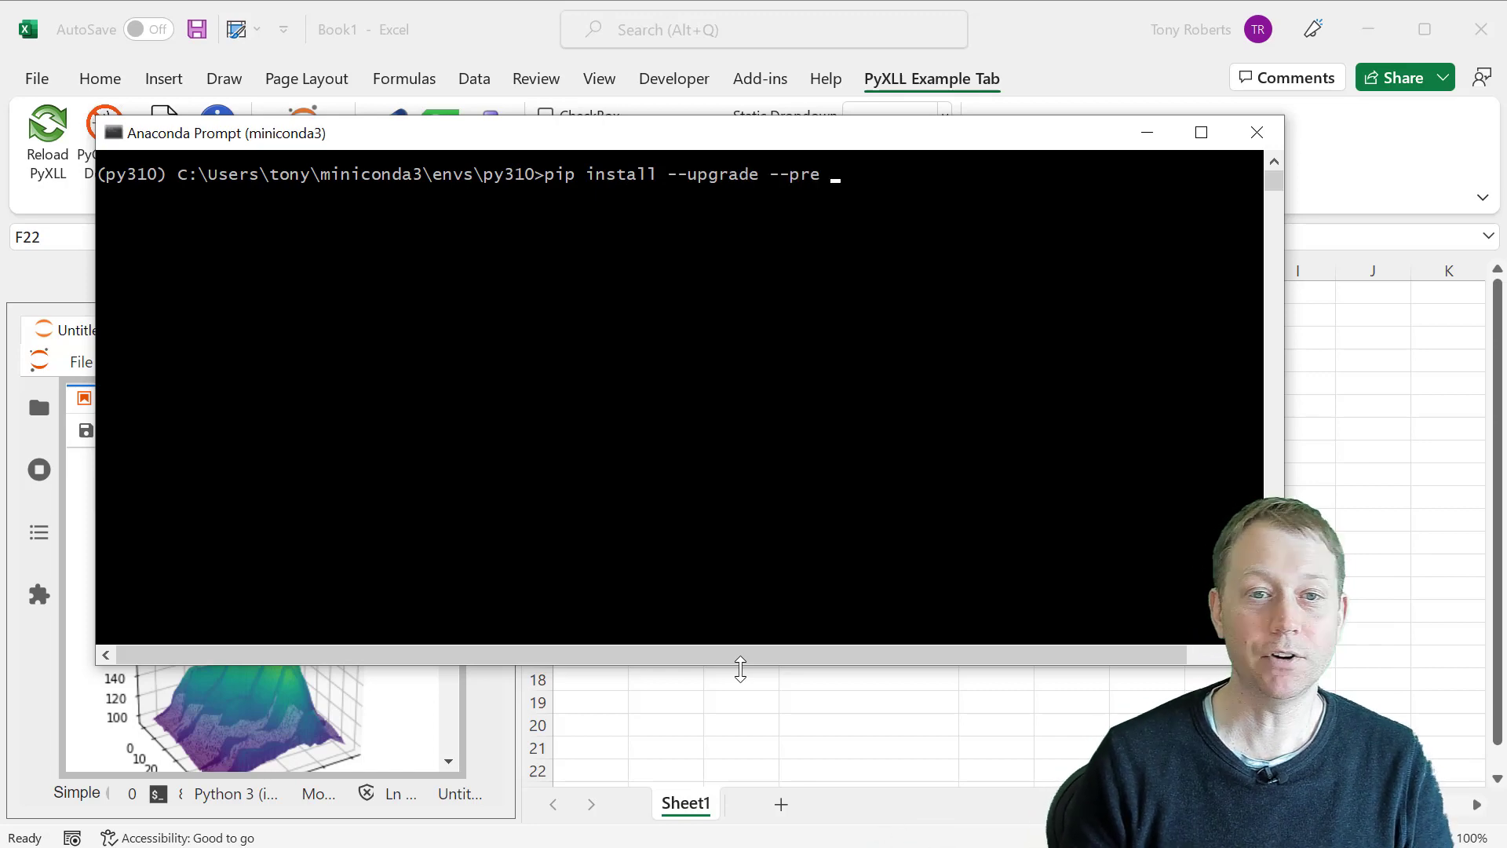
{"action": "type", "text": "jupyterlab"}
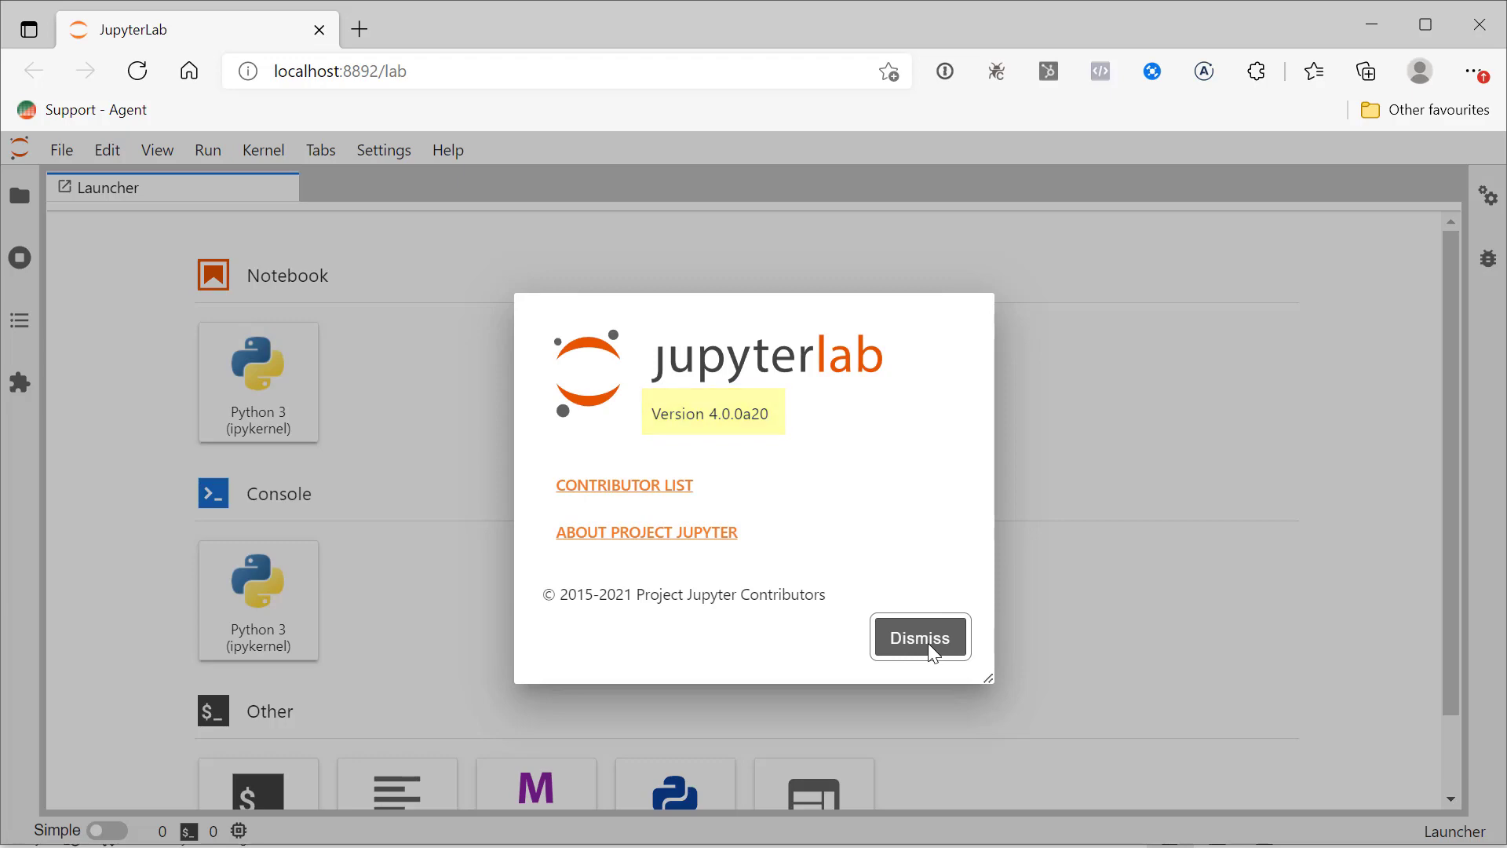
Dismiss the JupyterLab About dialog showing version 4.0.0a20
{"action": "left_click", "coordinate": [917, 637]}
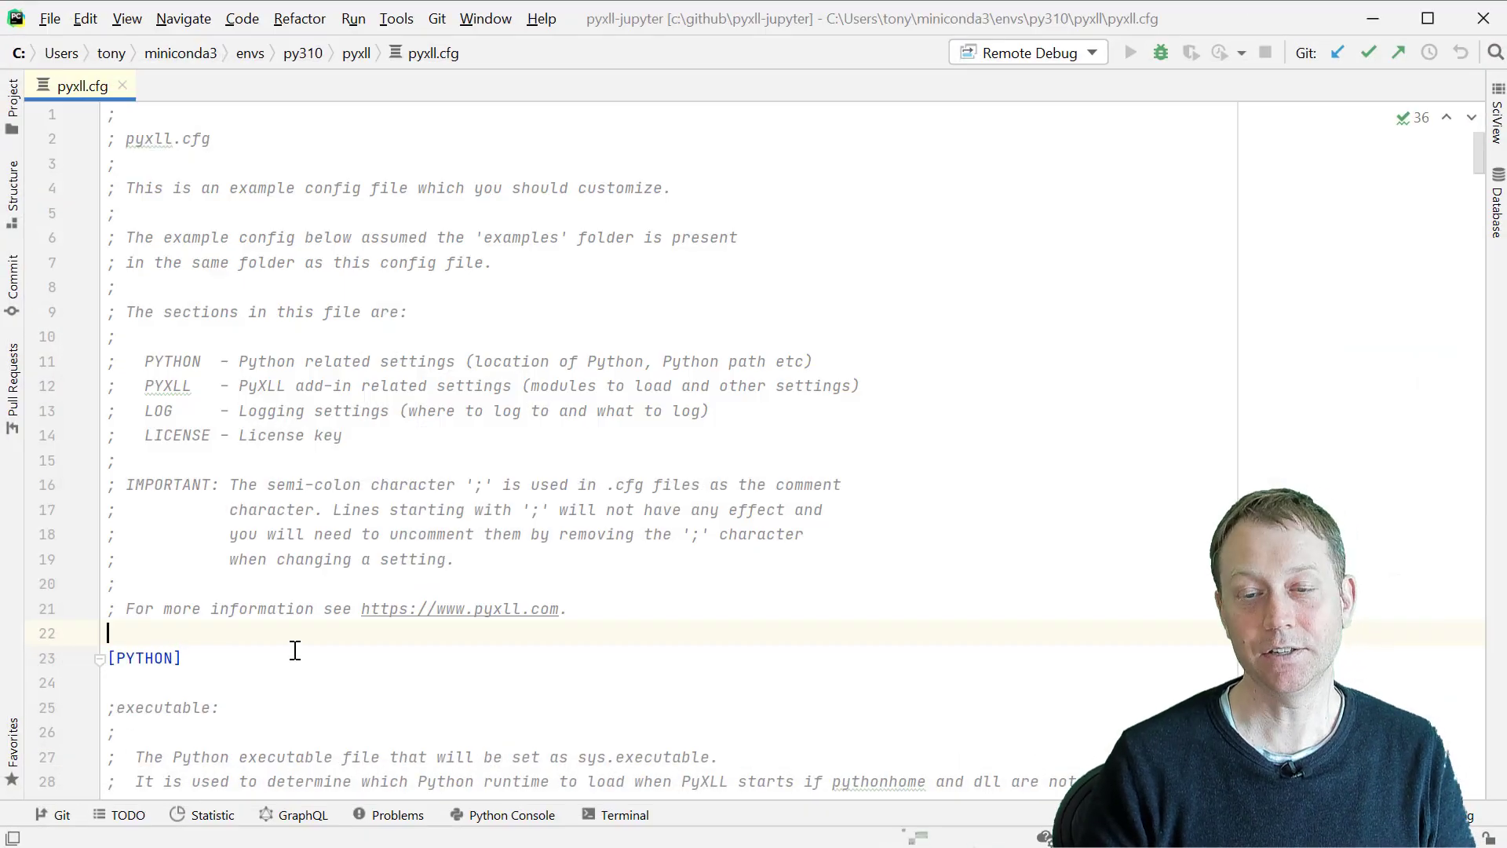
Add a [JUPYTER] section with 'subcommand = lab' to pyxll.cfg
{"action": "scroll", "scroll_direction": "down", "scroll_amount": 3}
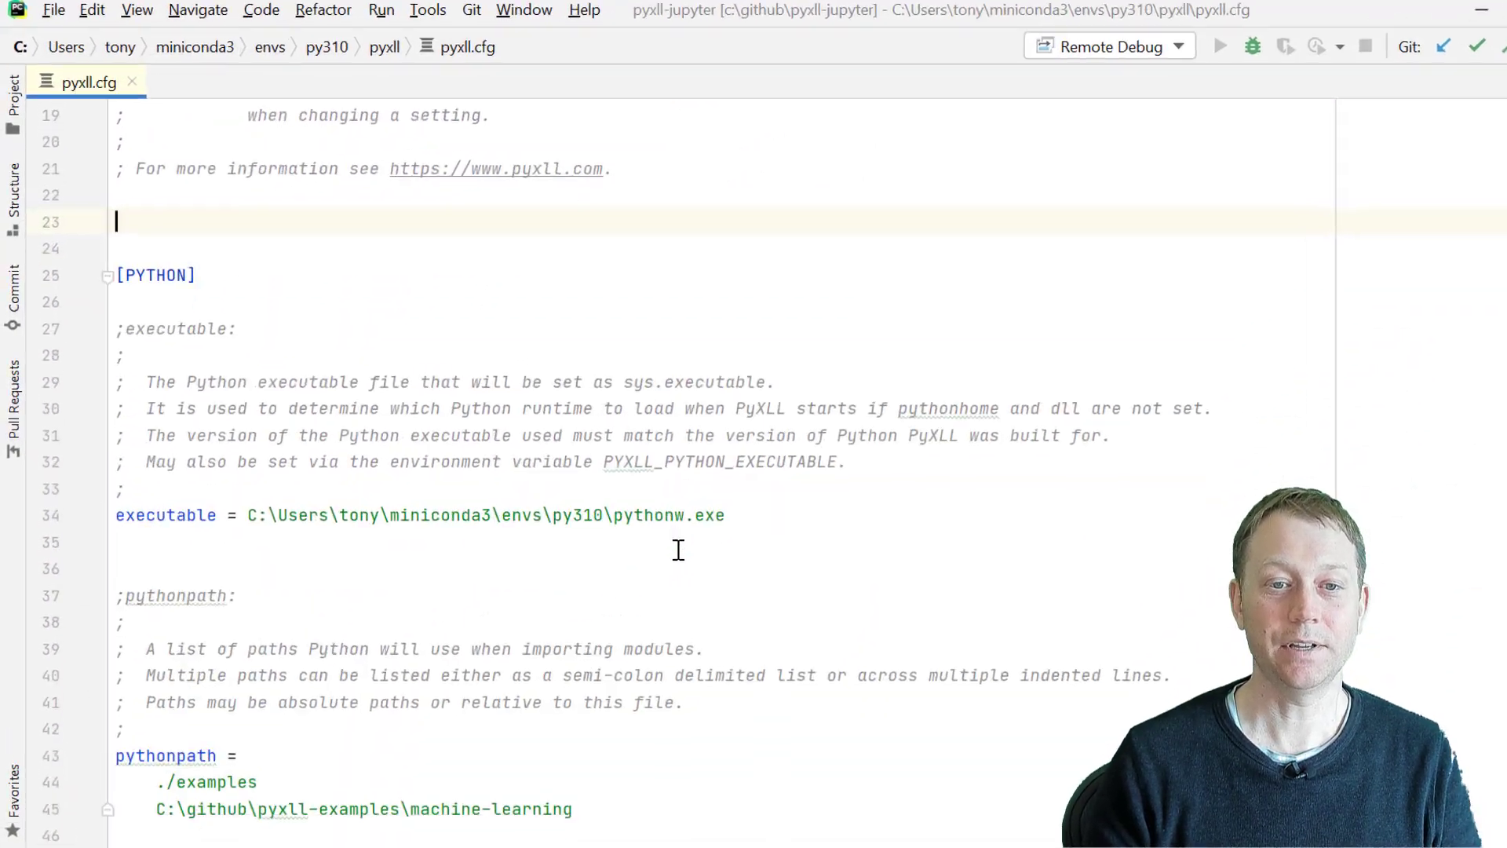
{"action": "type", "text": "[JUPYTER"}
{"action": "left_click", "coordinate": [725, 249]}
{"action": "type", "text": "subcommand = la"}
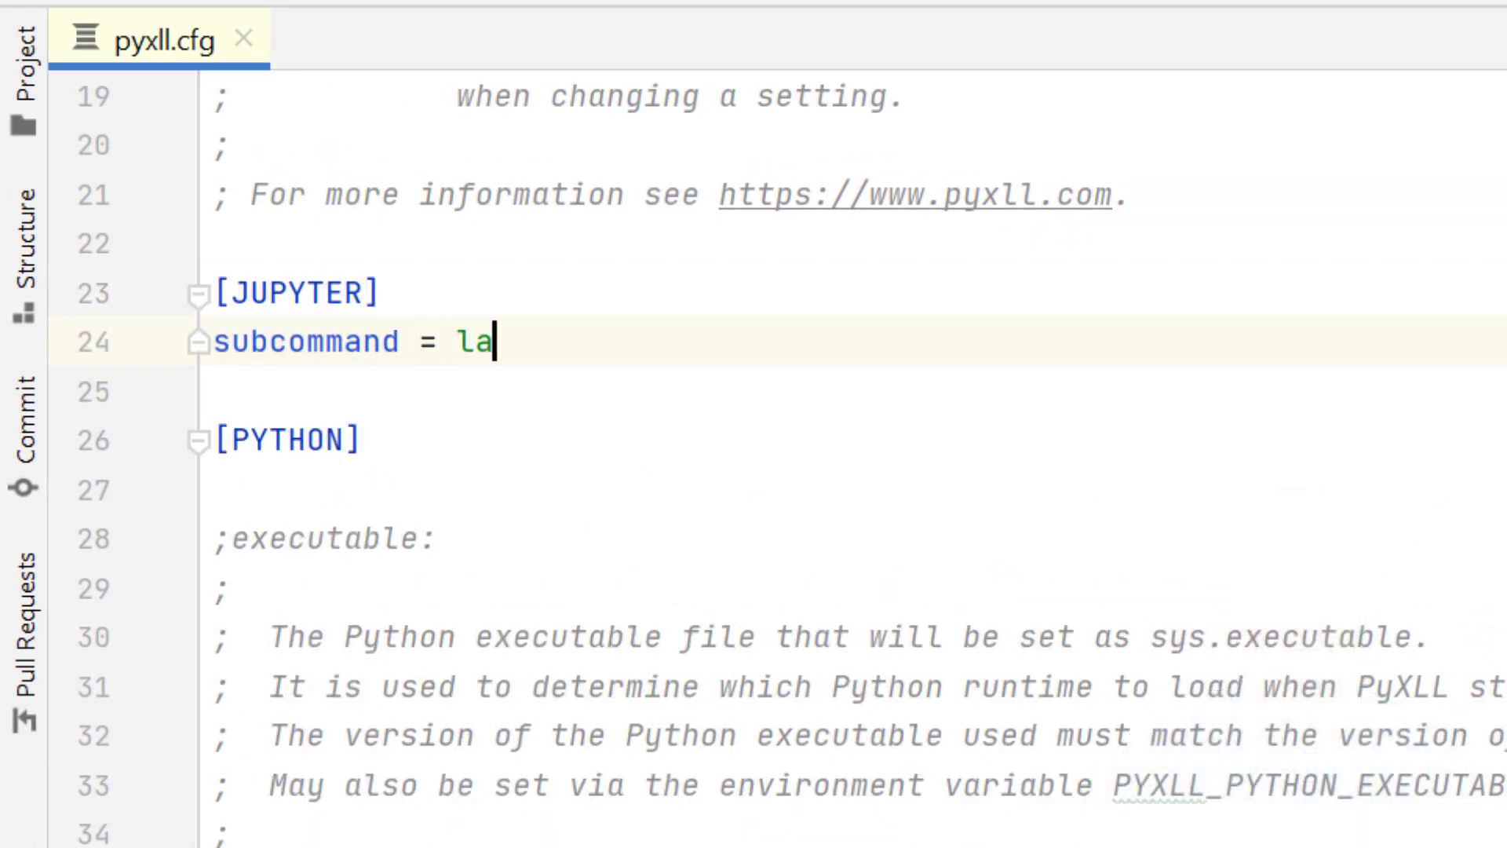
{"action": "type", "text": "b"}
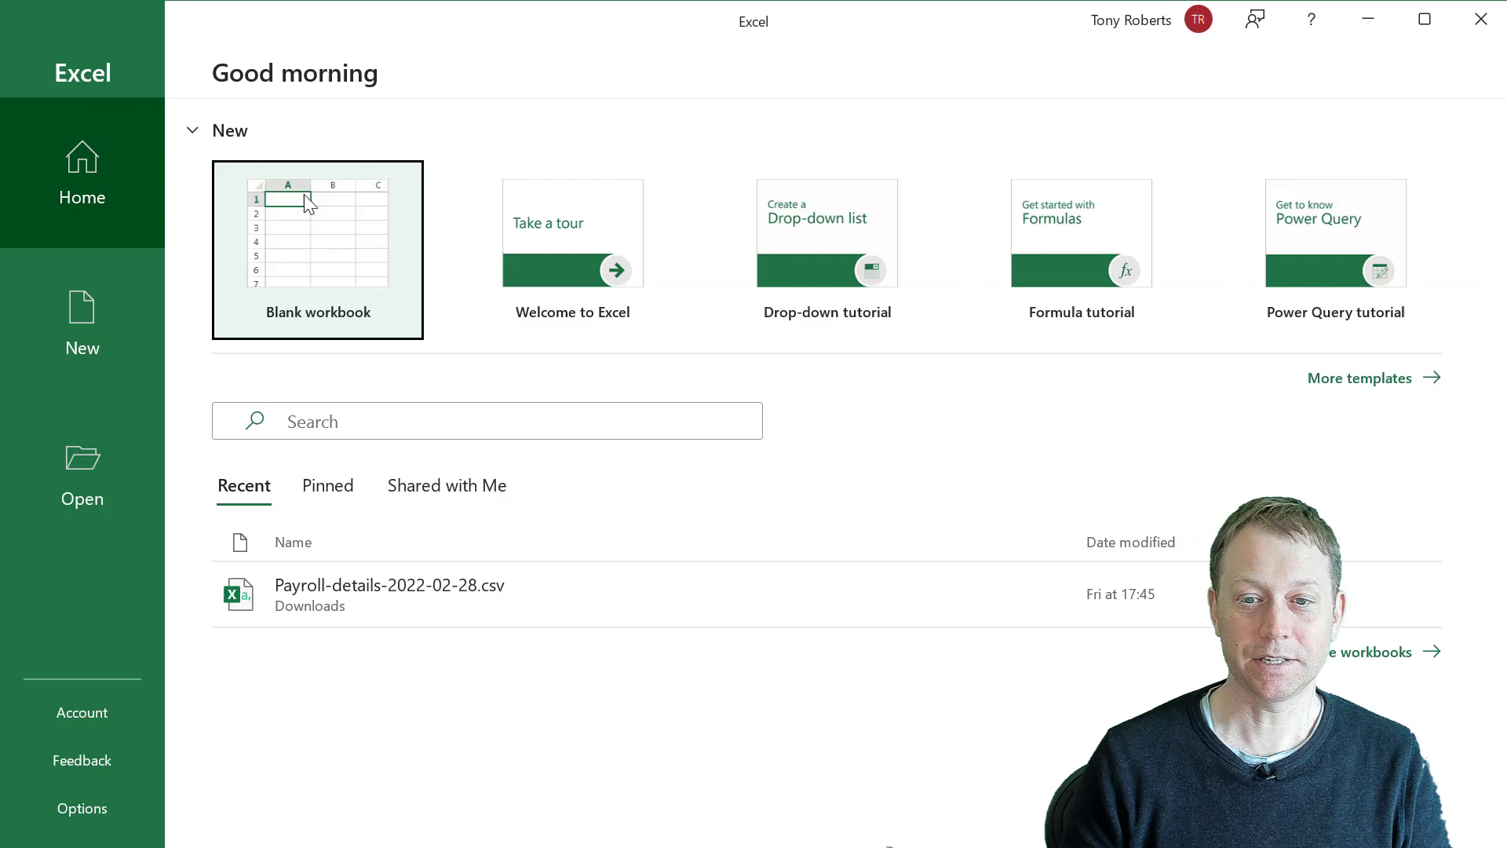
Open a blank workbook, open PyXLL's Jupyter panel, and type hello() returning "Hello from Python"
{"action": "left_click", "coordinate": [317, 250]}
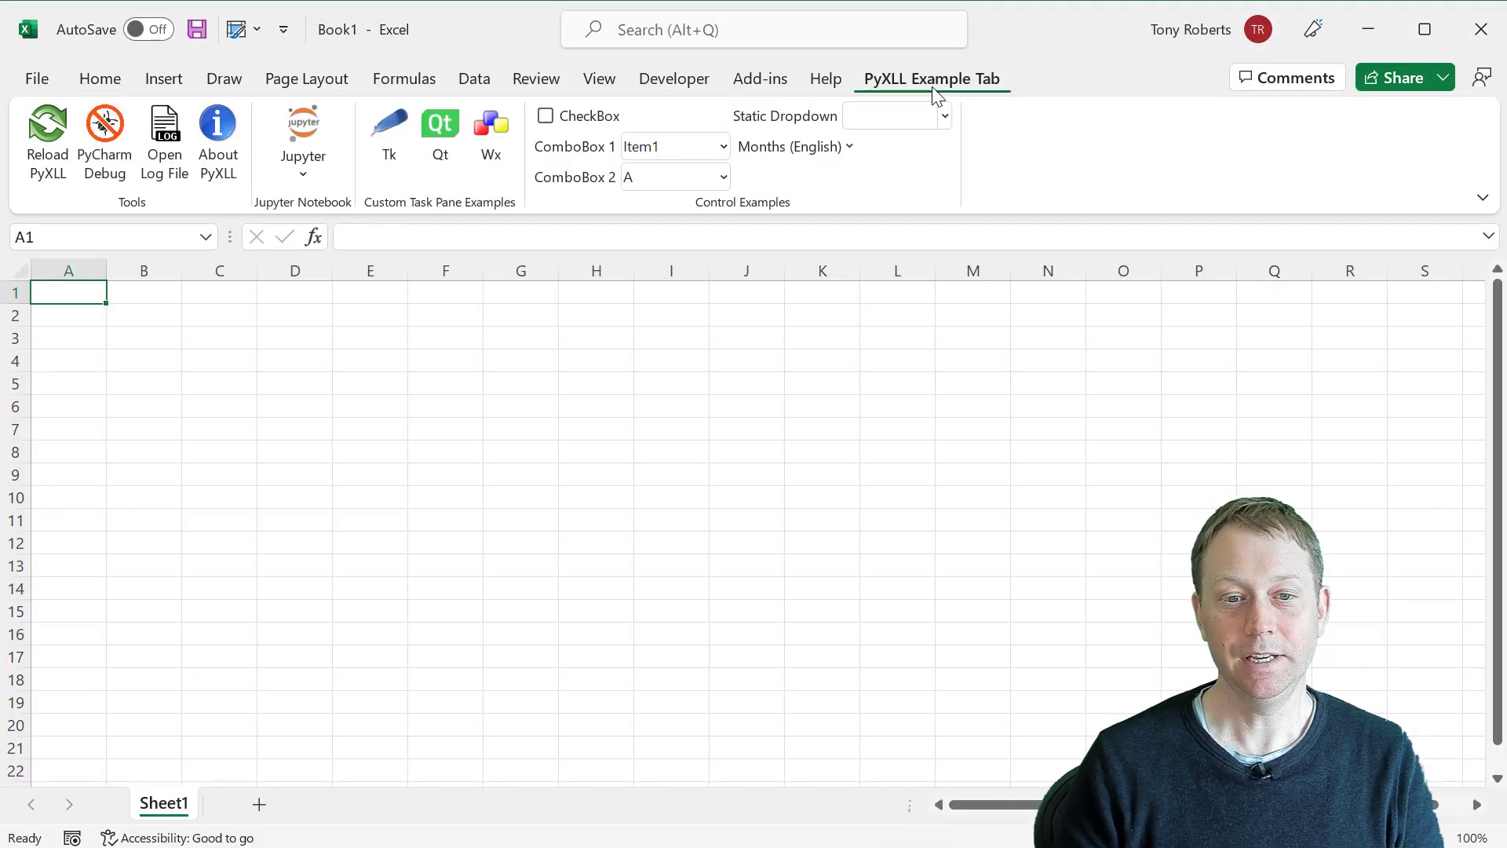
{"action": "left_click", "coordinate": [302, 130]}
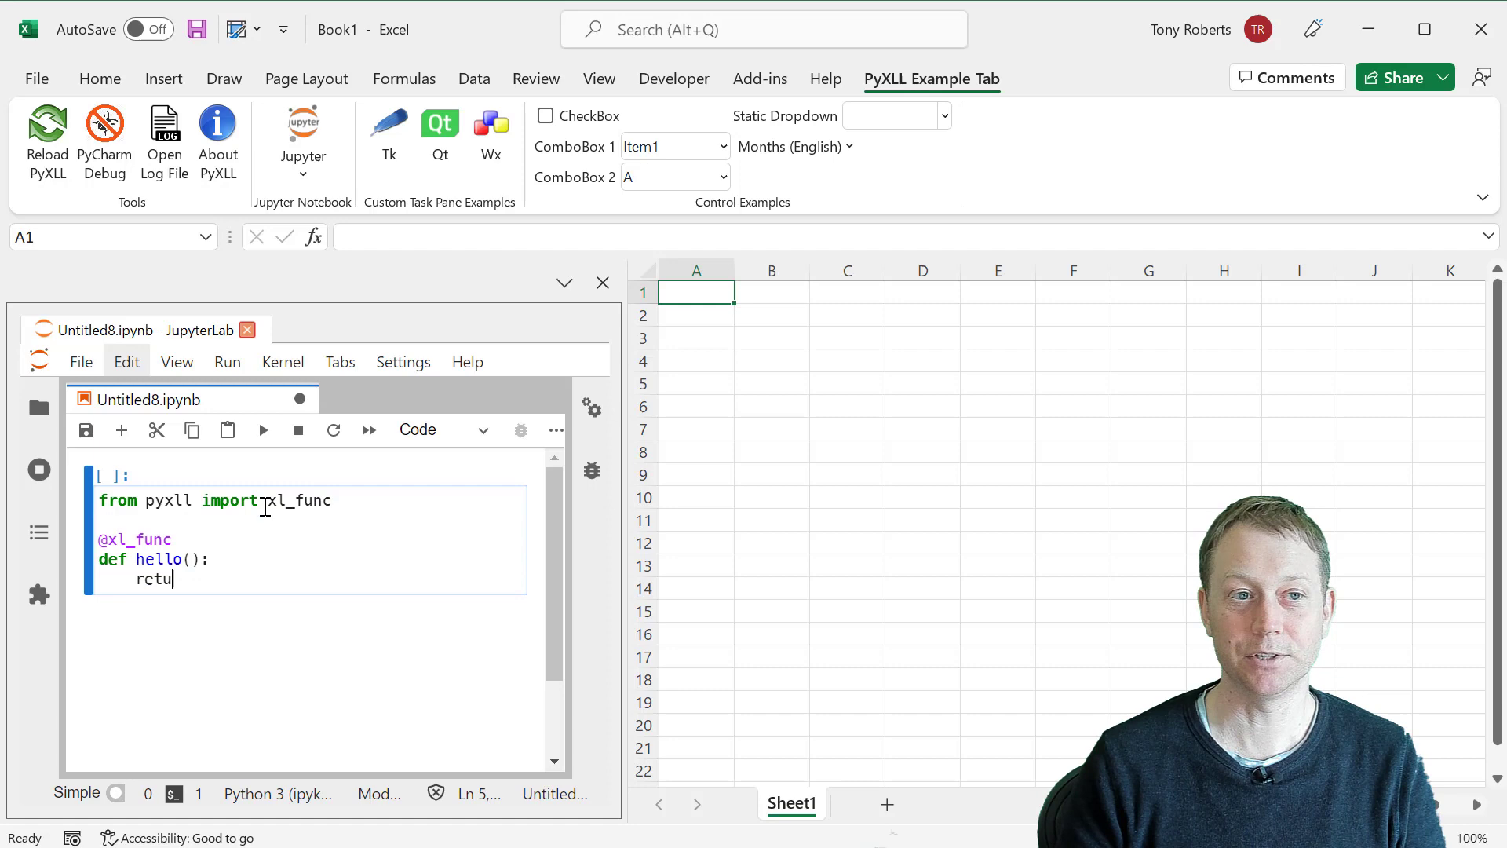
{"action": "type", "text": "rn \"Hello from Python\""}
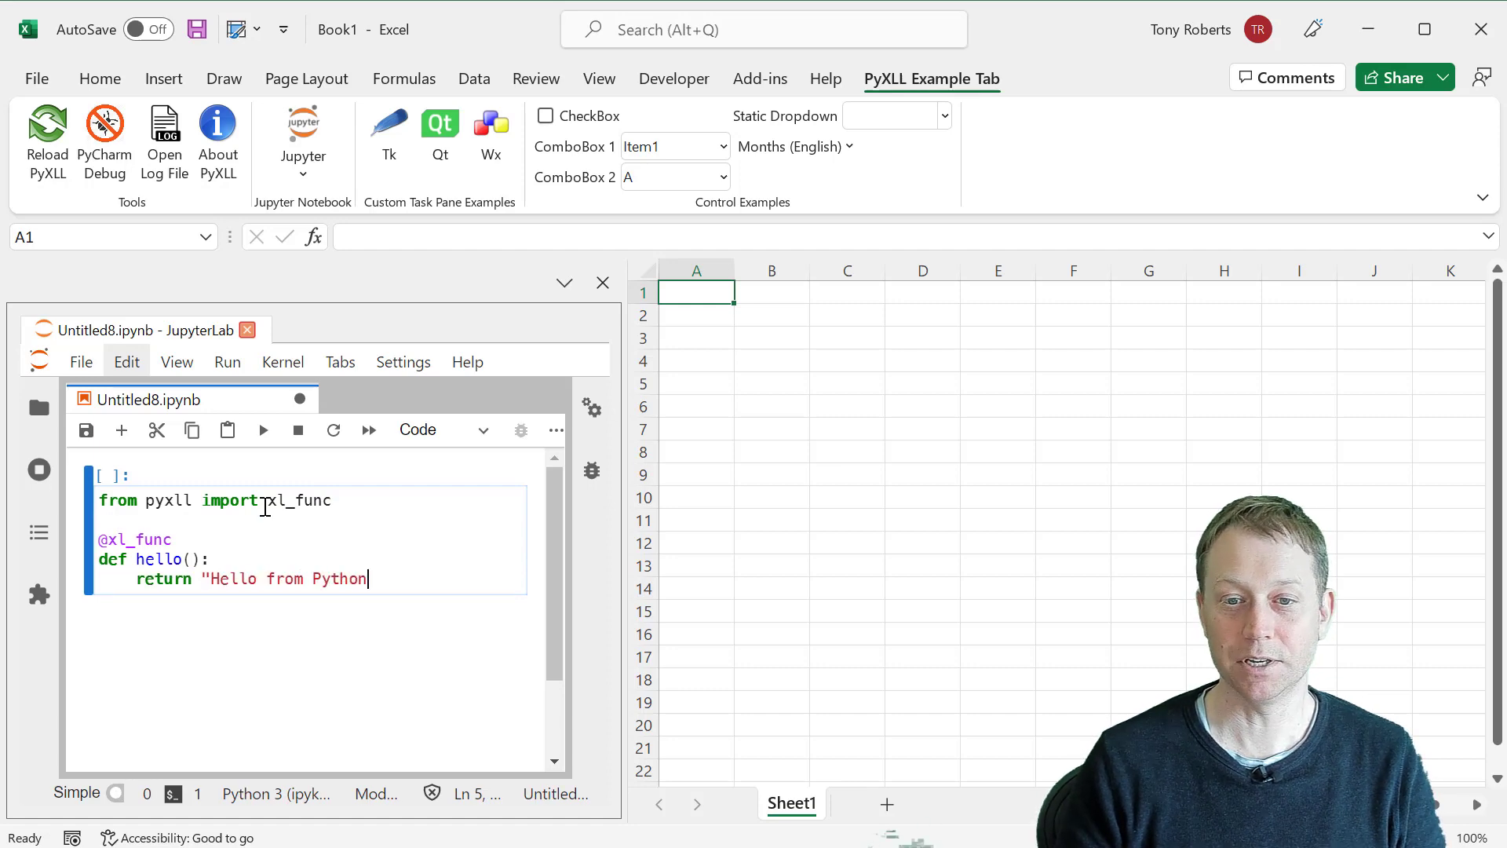